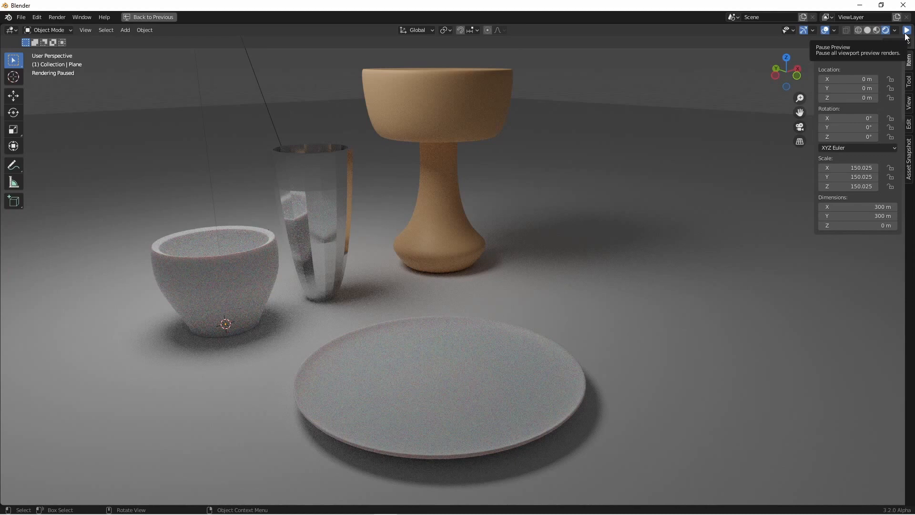
Step: Start a new General file, leaving the rendered tableware showcase for a default scene
click(148, 16)
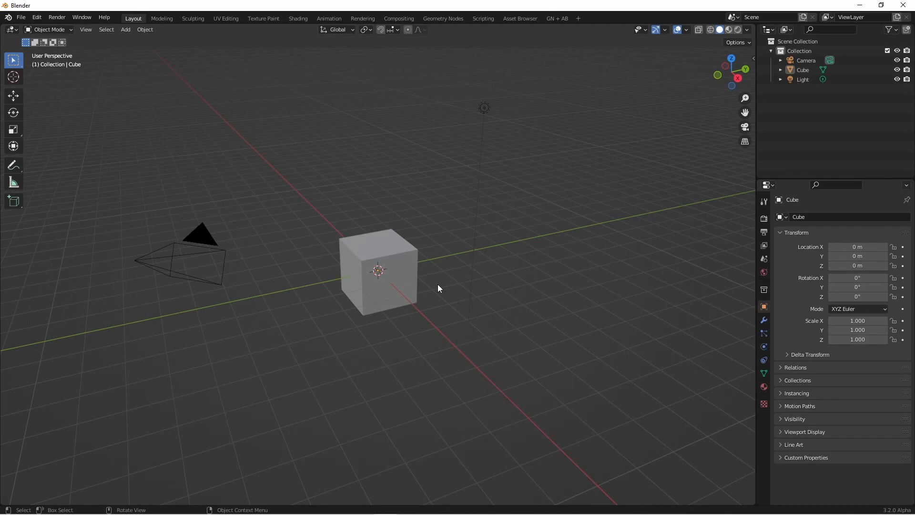
mouse_move(478, 314)
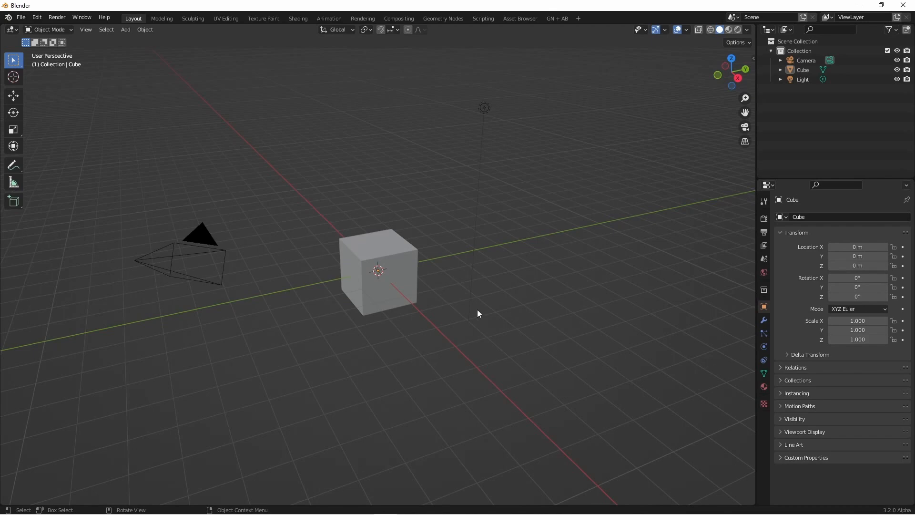
mouse_move(509, 355)
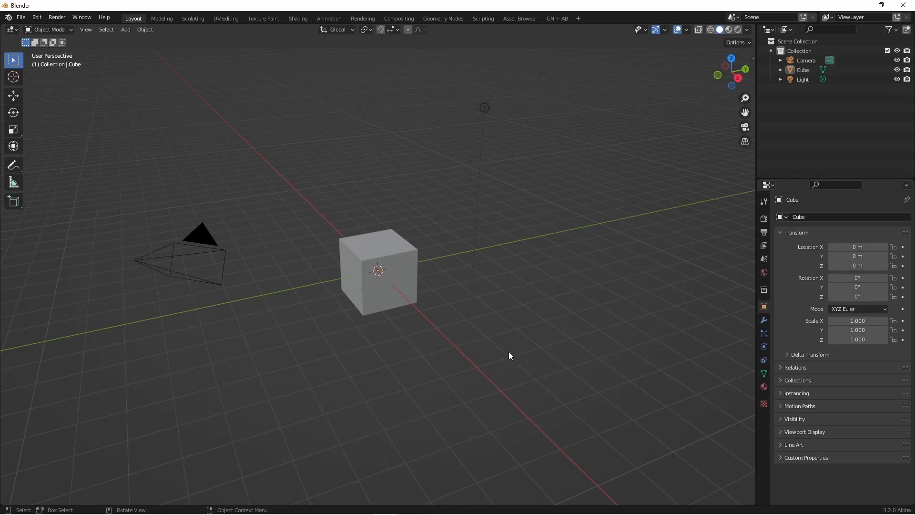
Step: Clear the scene, add a Bezier curve with a Pottery geometry-nodes tree, and put a control point at the origin
key(a)
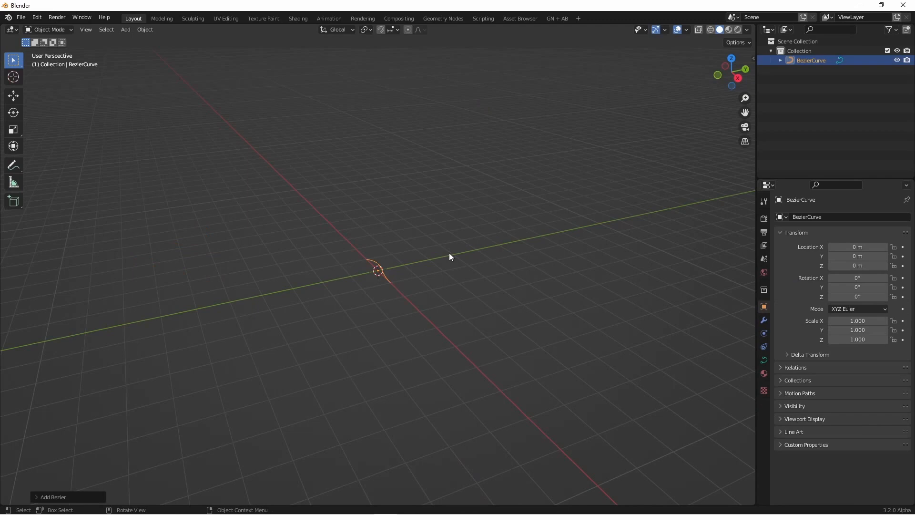
click(442, 18)
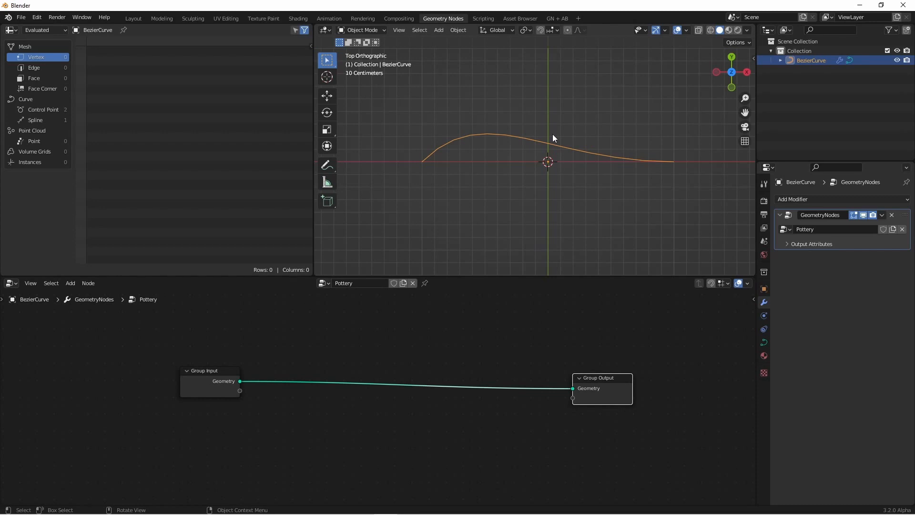
mouse_move(495, 146)
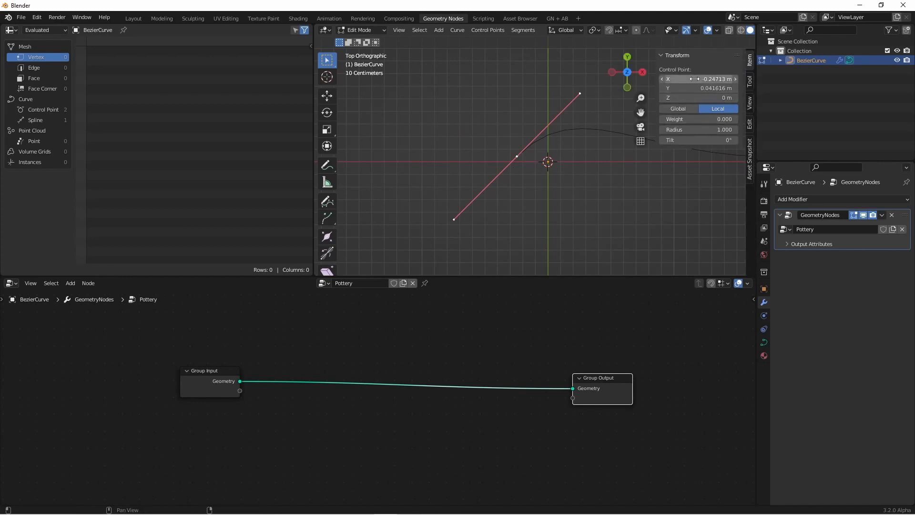
click(697, 80)
text(0)
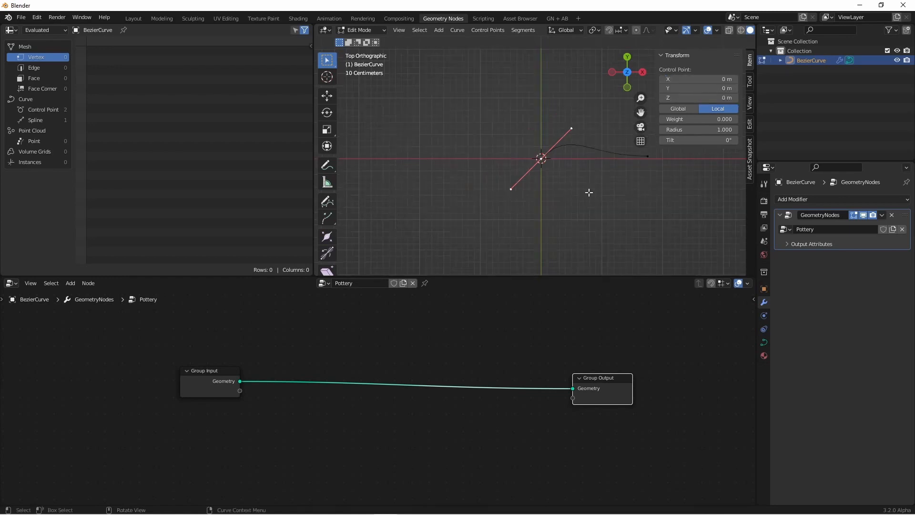
mouse_move(585, 157)
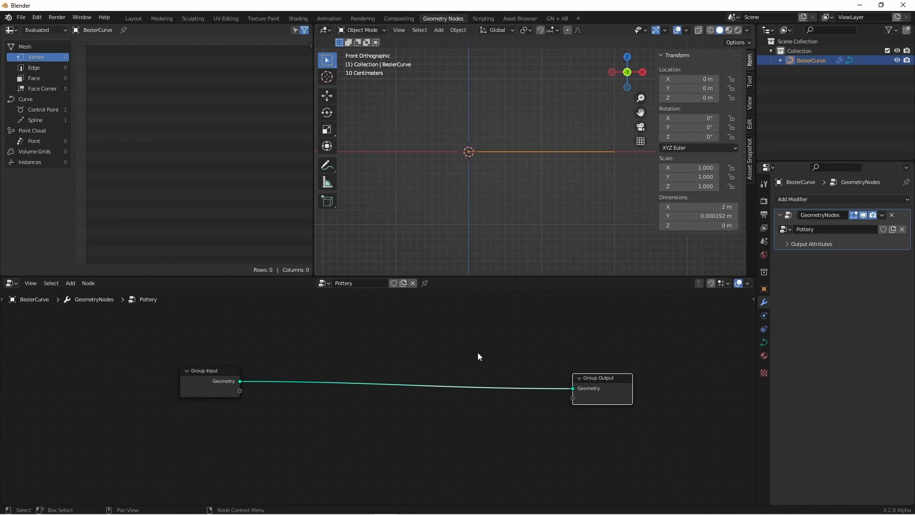
mouse_move(378, 384)
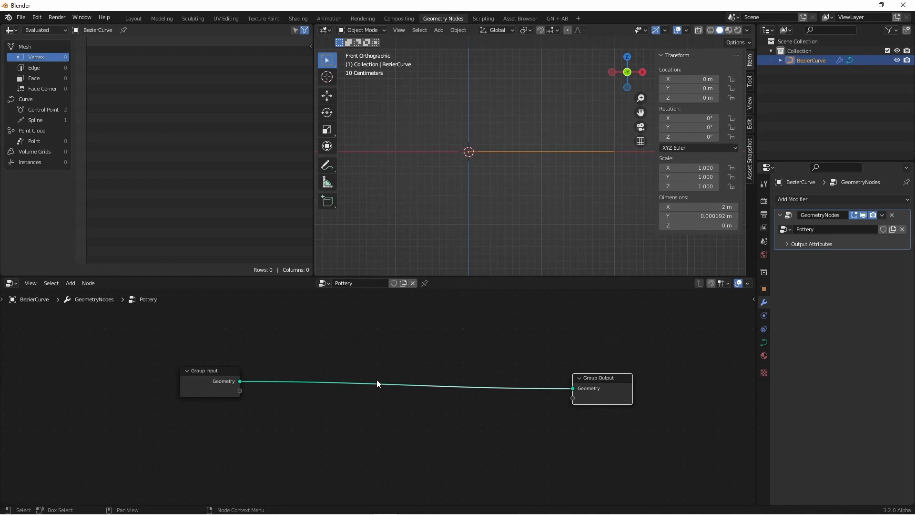
mouse_move(391, 363)
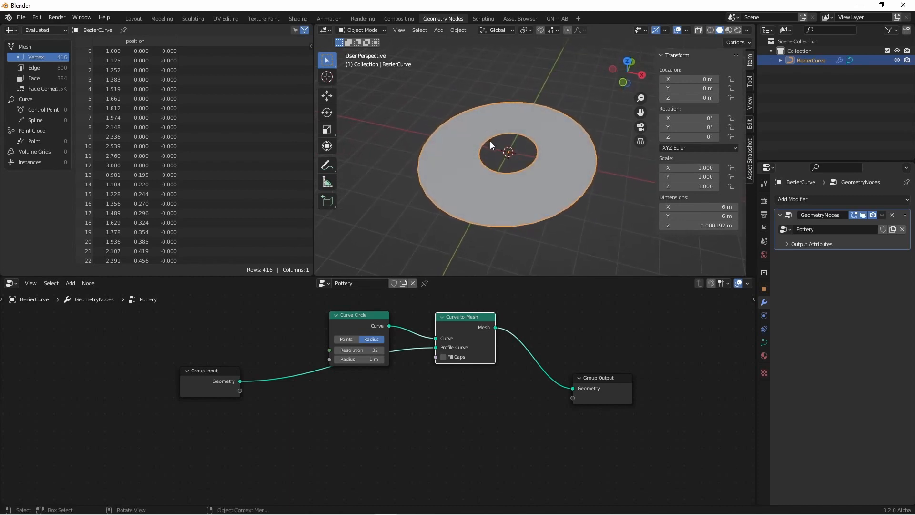
mouse_move(516, 195)
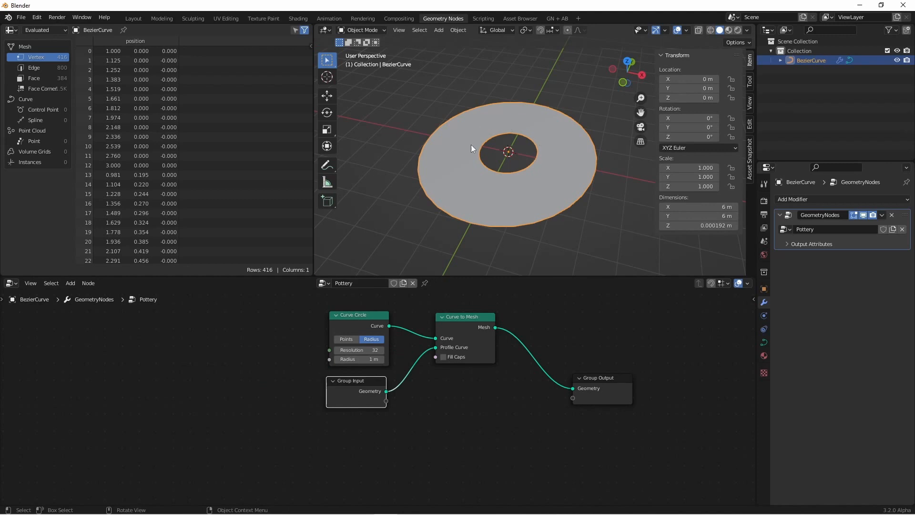
mouse_move(537, 165)
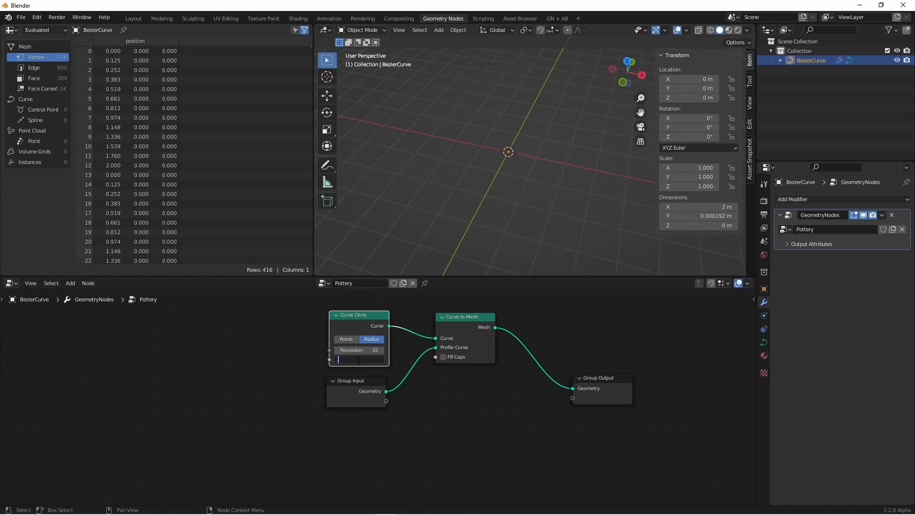
Step: Set the Curve Circle radius to 0.0001 m so the spun profile forms a flat disc
text(.0001 m)
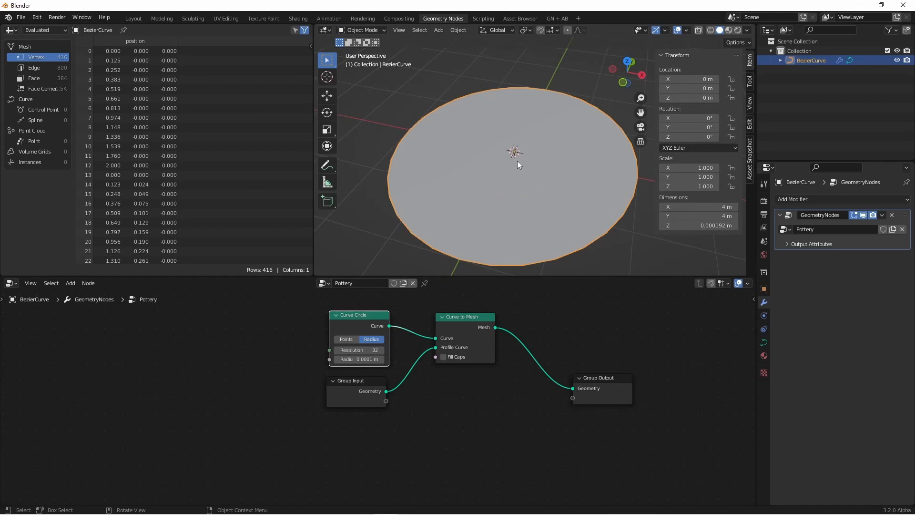
mouse_move(513, 157)
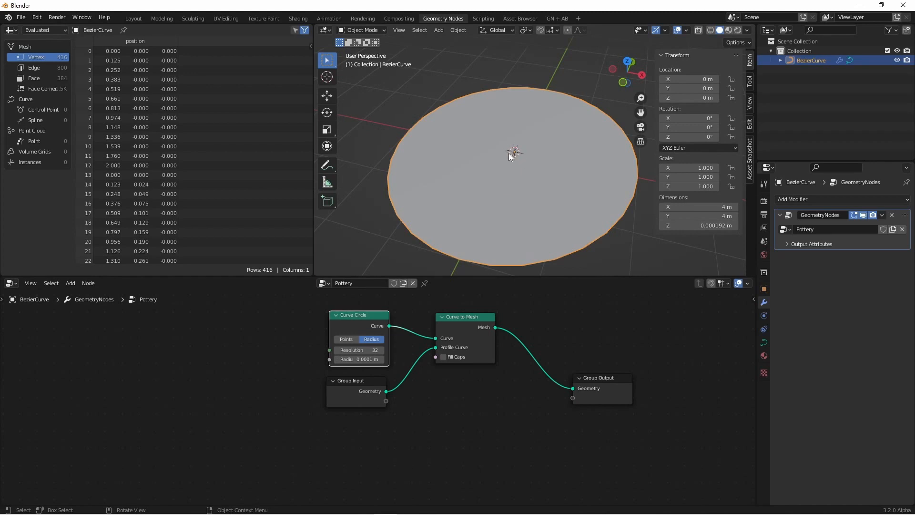
mouse_move(499, 152)
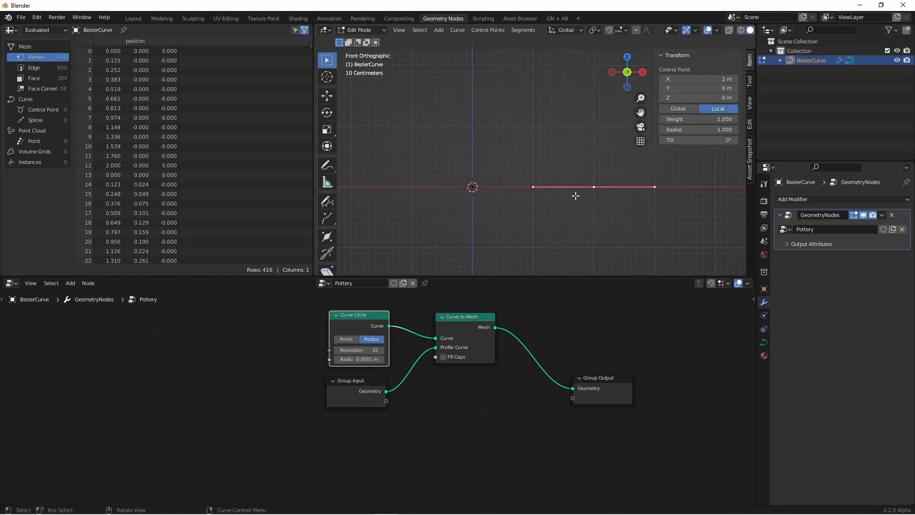
mouse_move(593, 212)
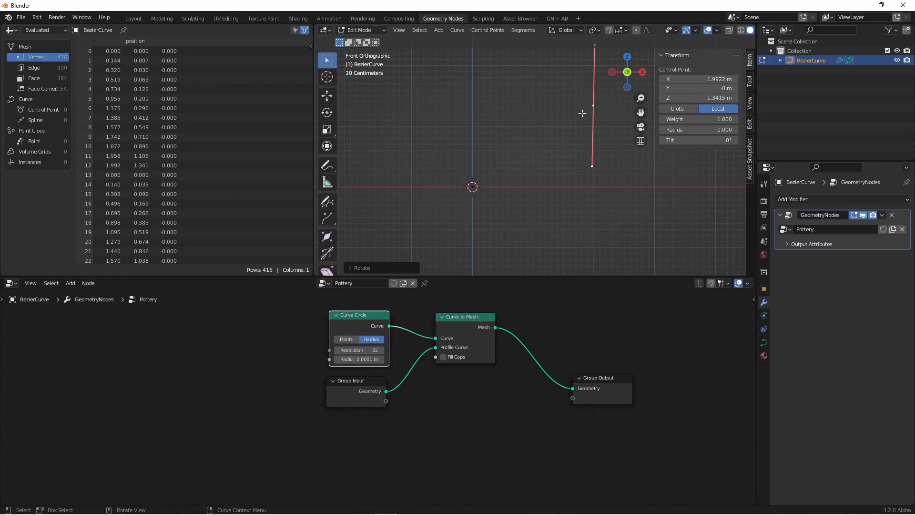
mouse_move(587, 101)
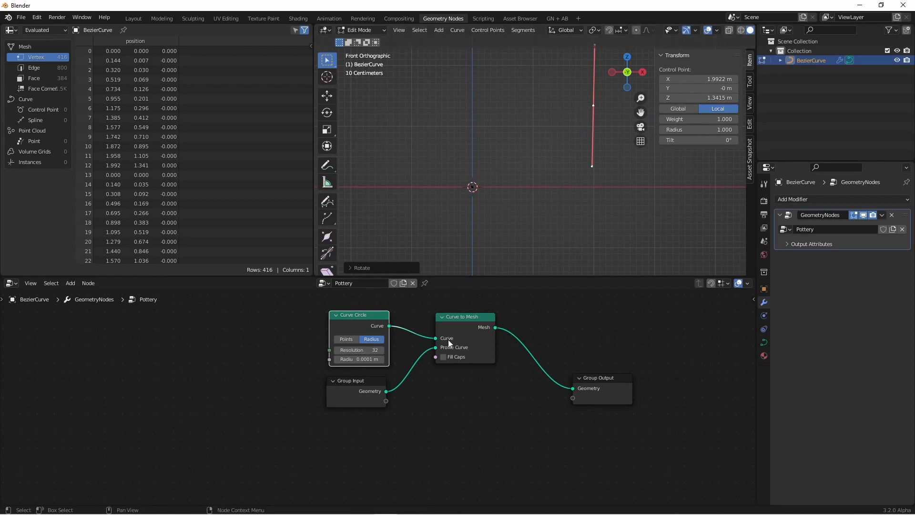
mouse_move(478, 355)
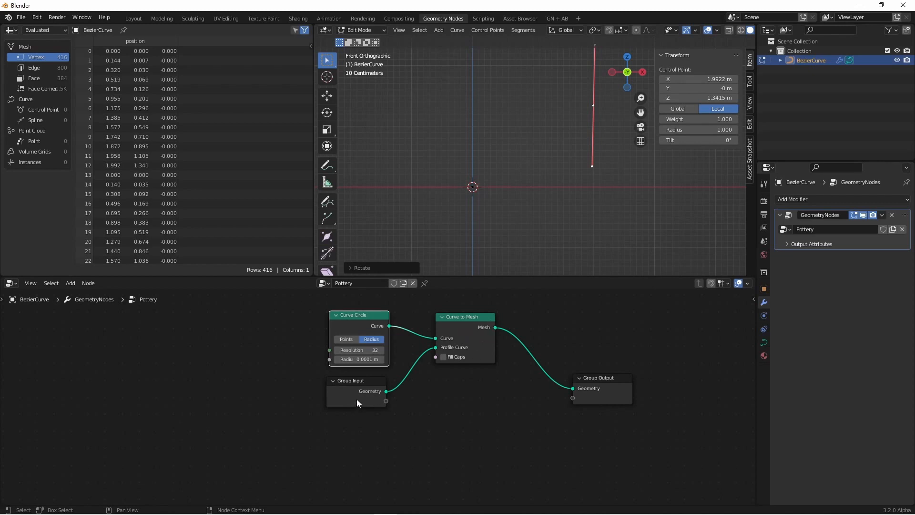
mouse_move(464, 356)
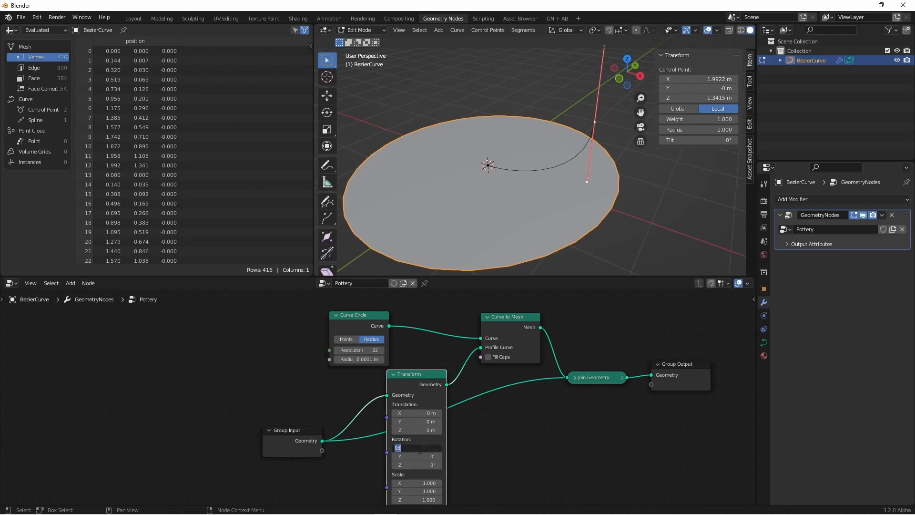
Step: Give the Transform node a 90° X rotation and collapse it to tidy the tree
text(90°)
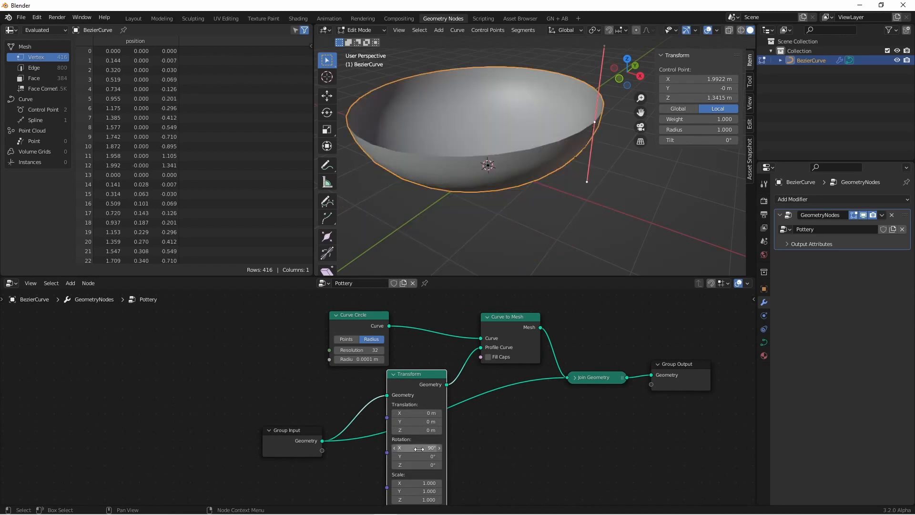
click(394, 373)
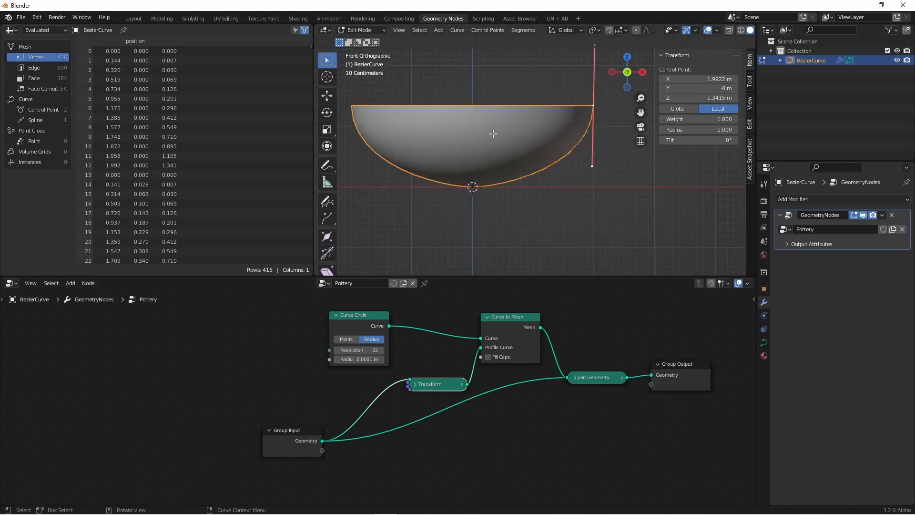
mouse_move(498, 183)
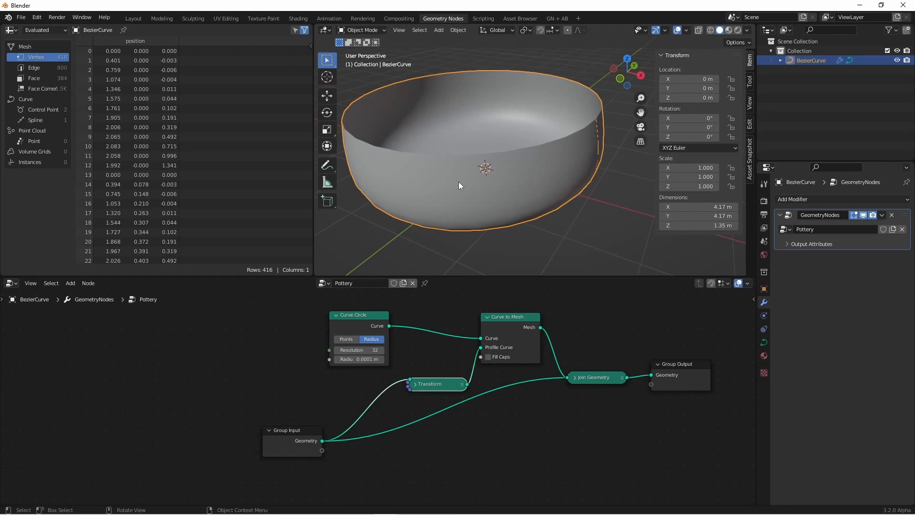
mouse_move(466, 145)
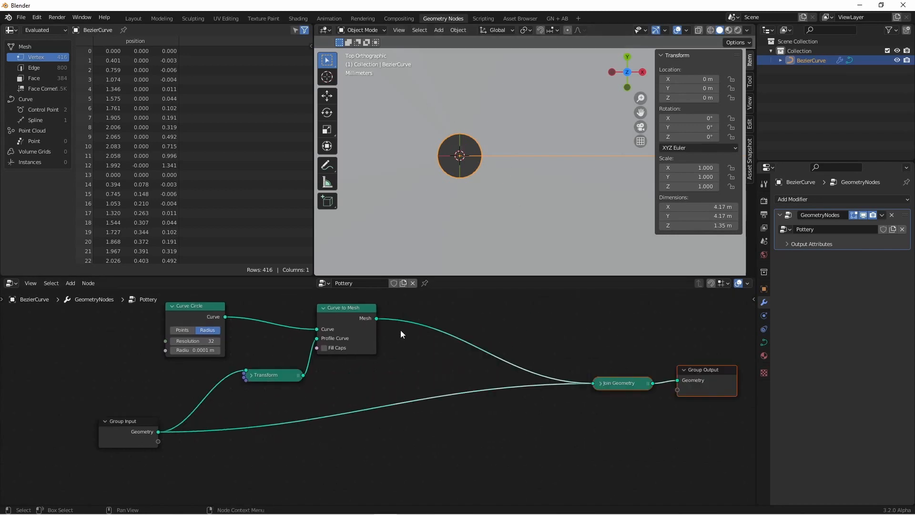
Step: Insert a Merge by Distance node on the link between Curve to Mesh and Join Geometry
click(70, 283)
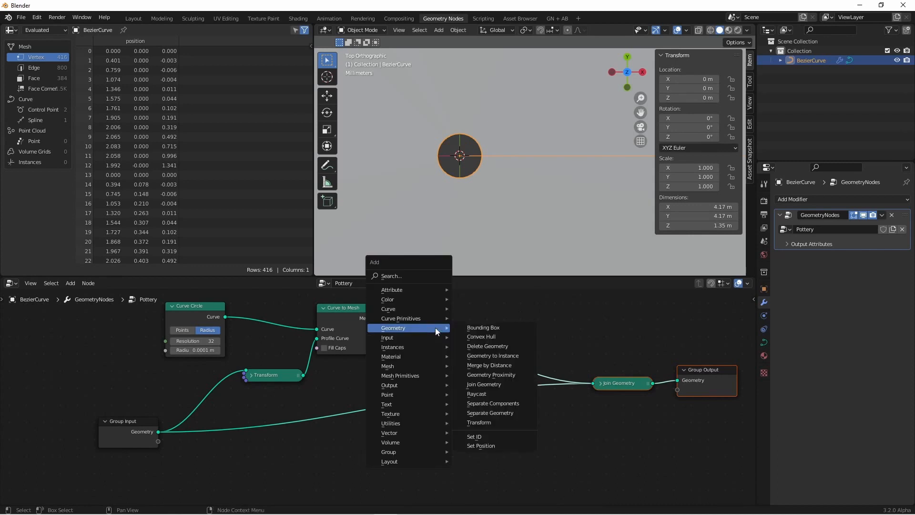
click(489, 365)
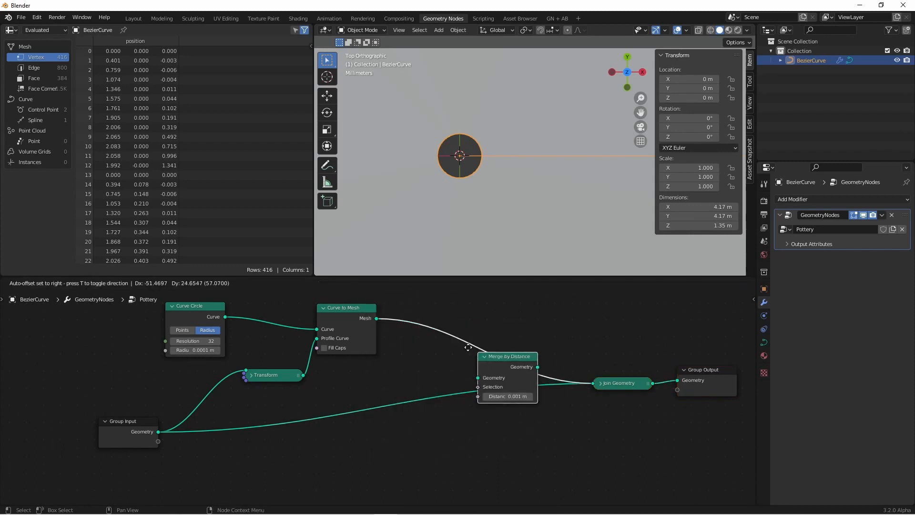
drag(506, 355, 440, 316)
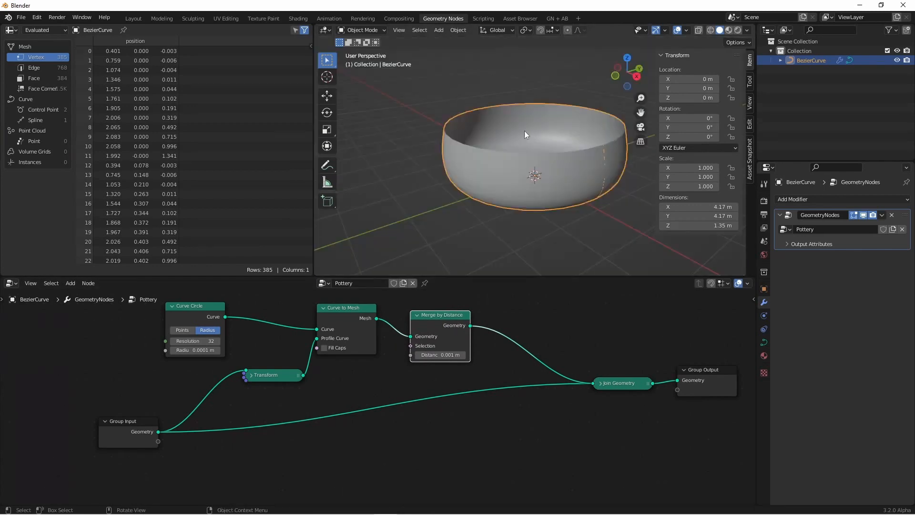
mouse_move(549, 173)
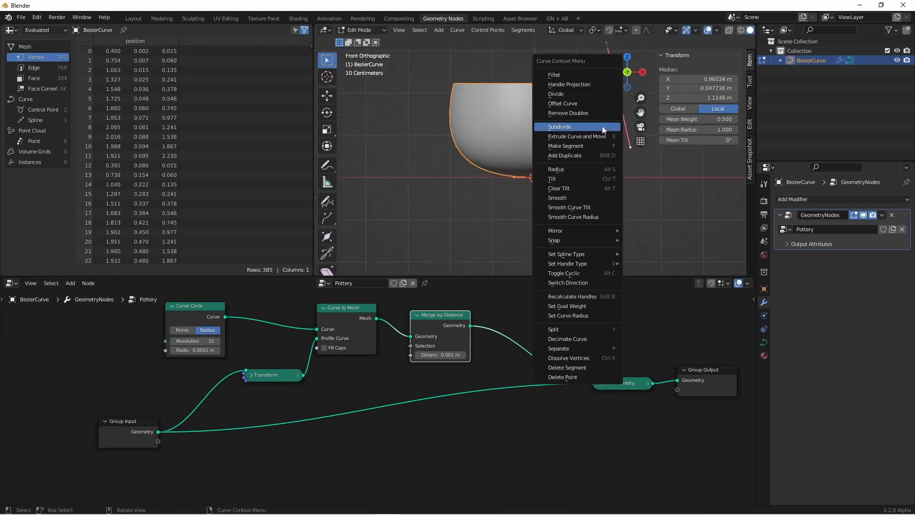
Step: Subdivide the profile curve and extrude the mesh as one shell rather than individual faces
click(559, 127)
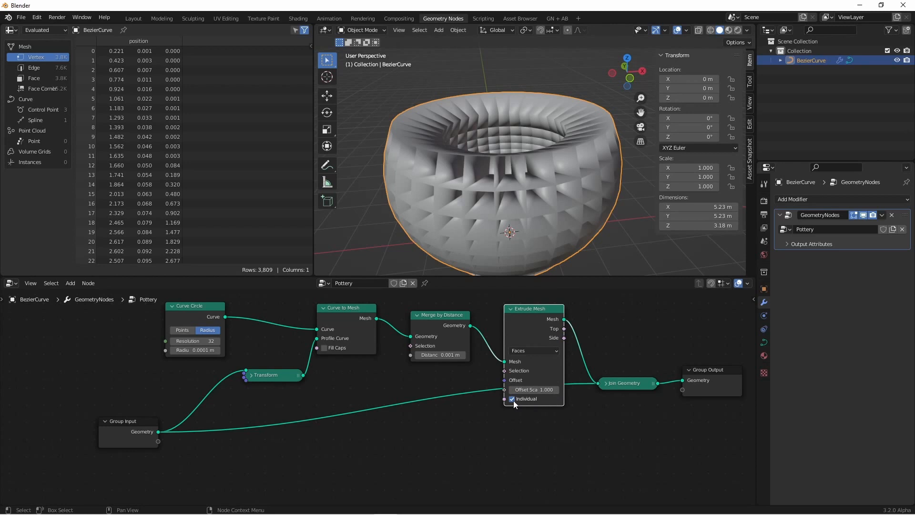
click(511, 398)
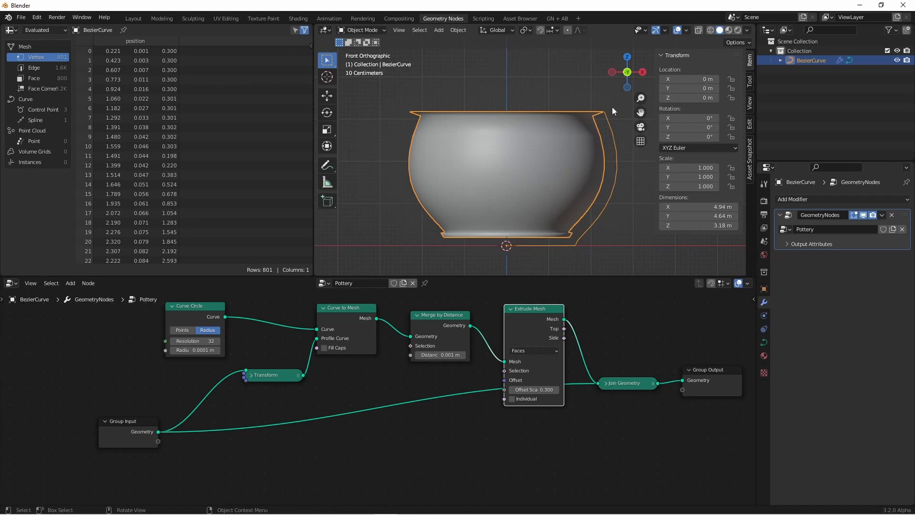
mouse_move(583, 183)
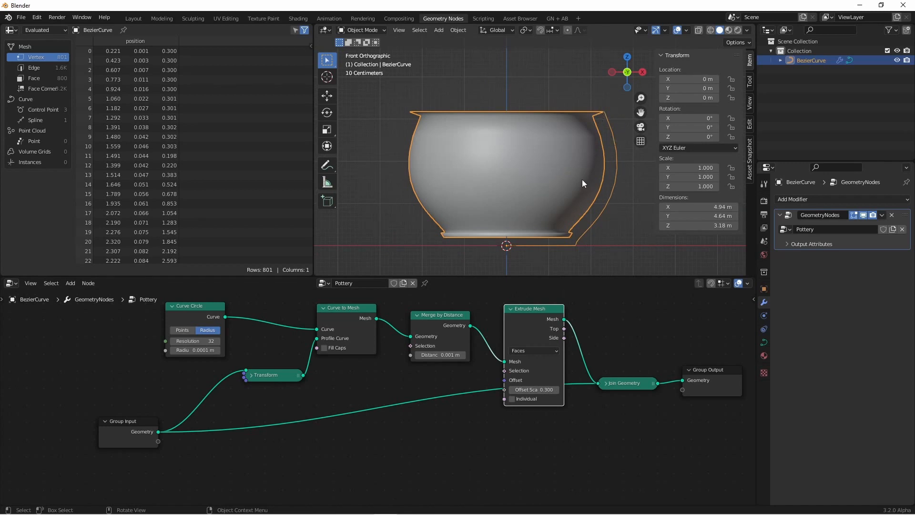
mouse_move(597, 107)
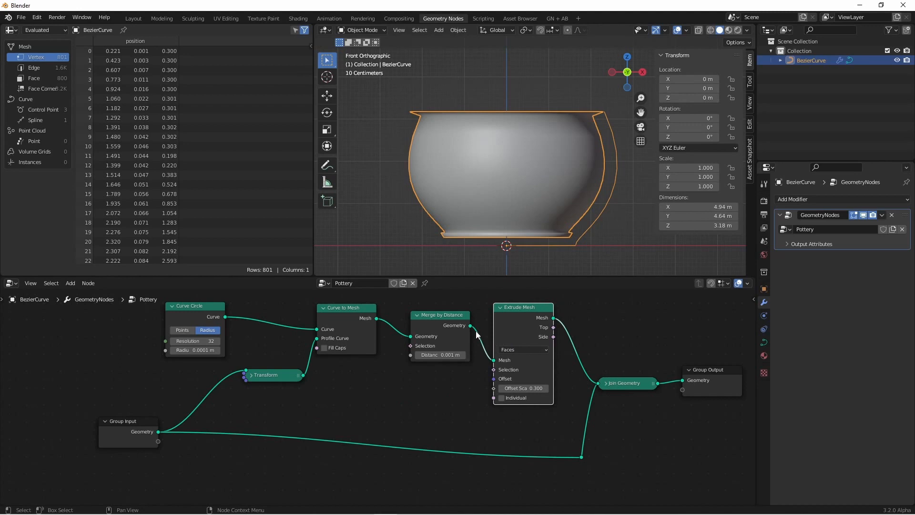
mouse_move(446, 337)
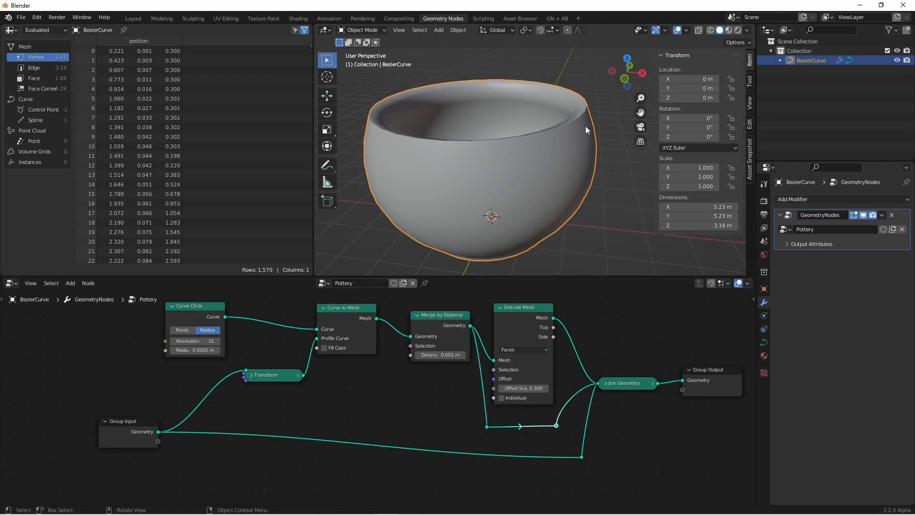
mouse_move(602, 217)
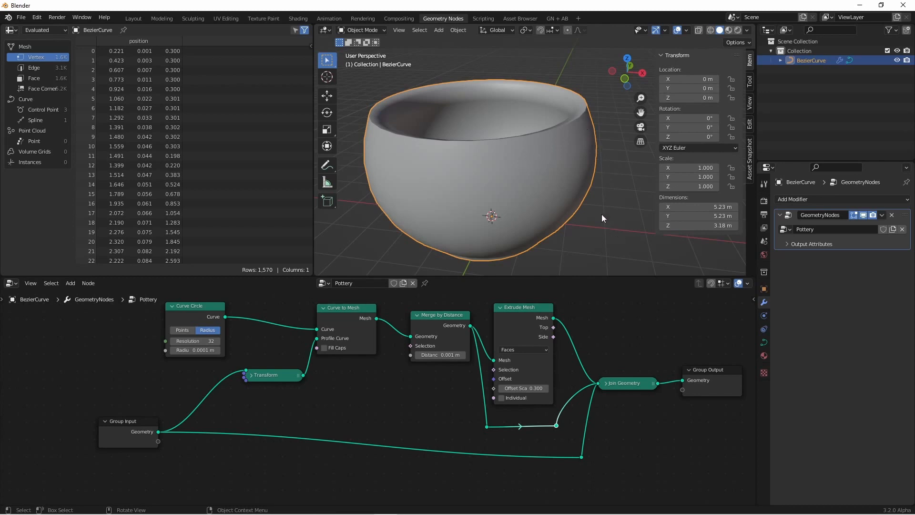
mouse_move(477, 120)
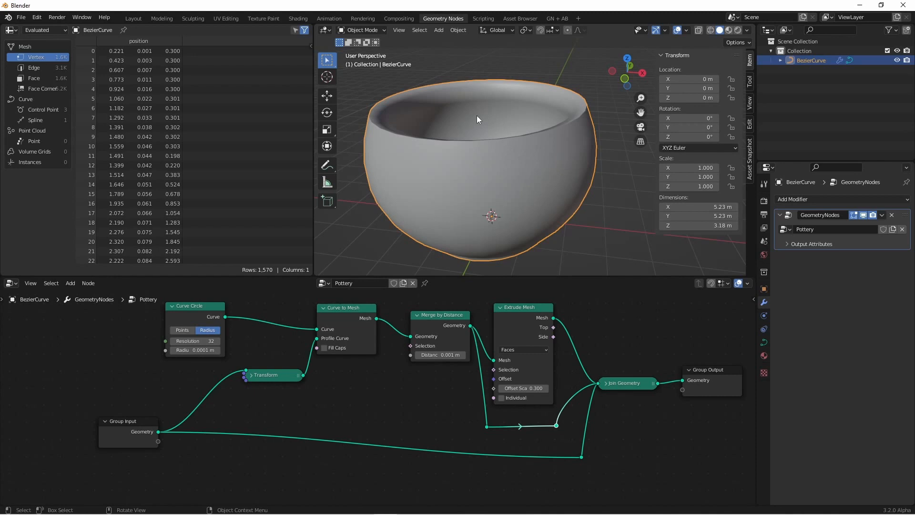
mouse_move(517, 124)
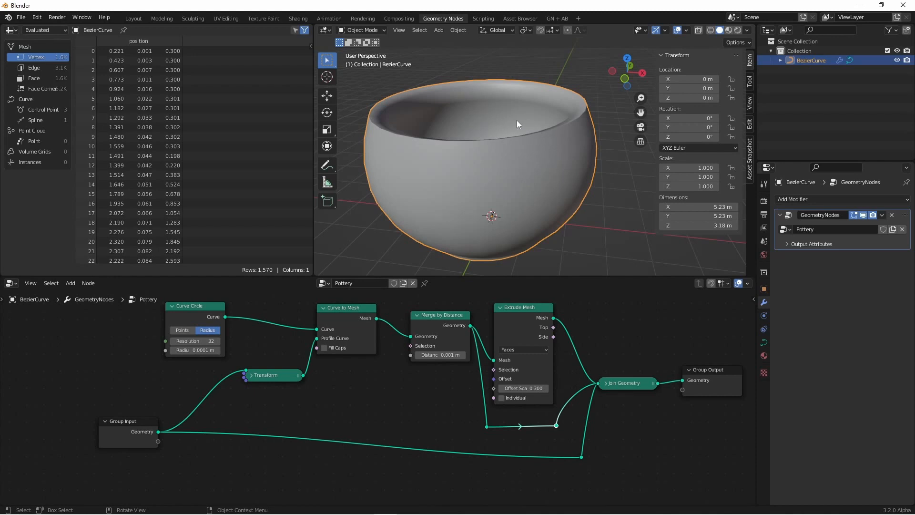
mouse_move(577, 174)
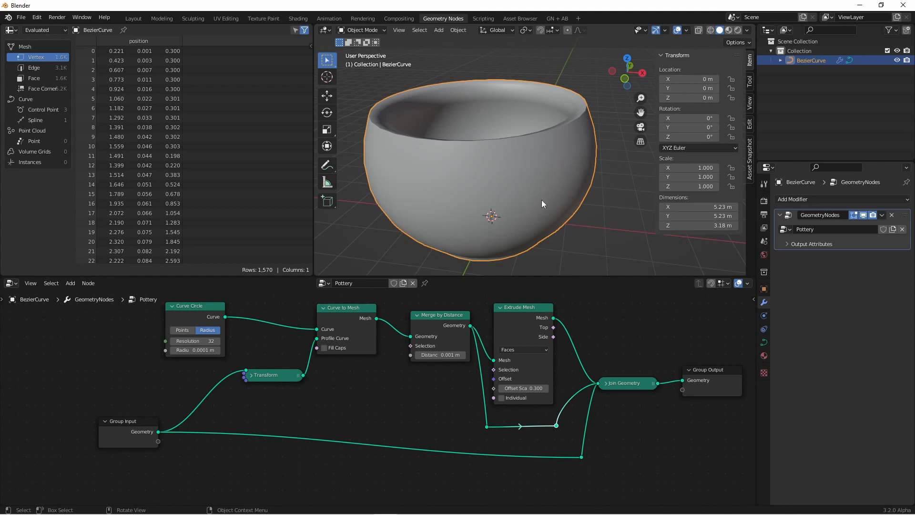
mouse_move(569, 195)
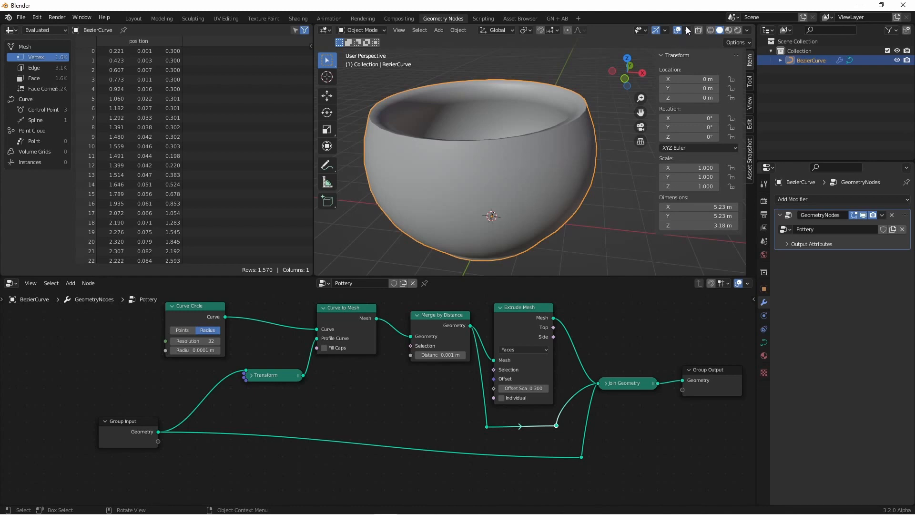
Step: Enable the Face Orientation overlay to reveal red outer and blue inner faces
click(686, 29)
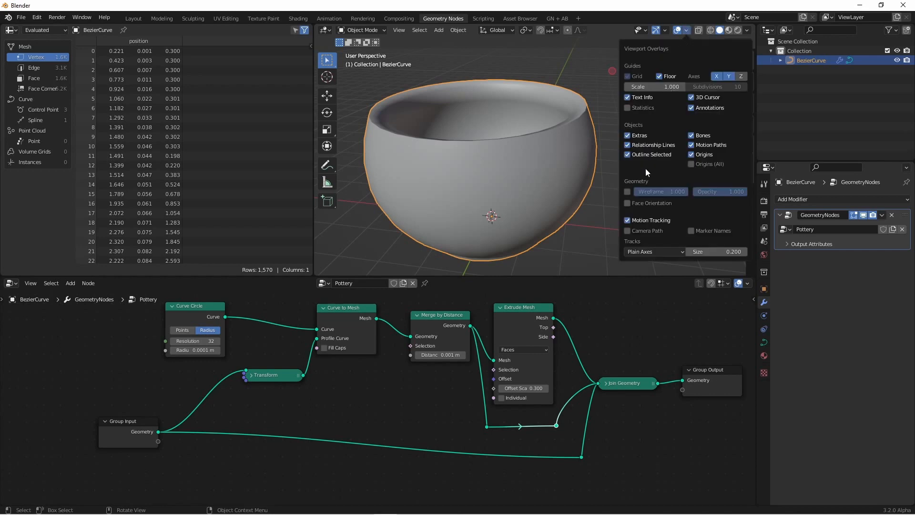
click(628, 203)
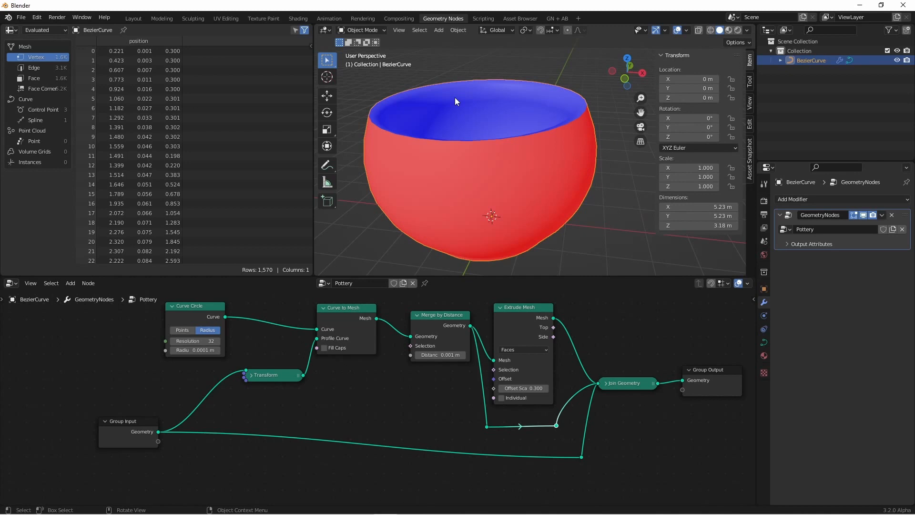
mouse_move(560, 184)
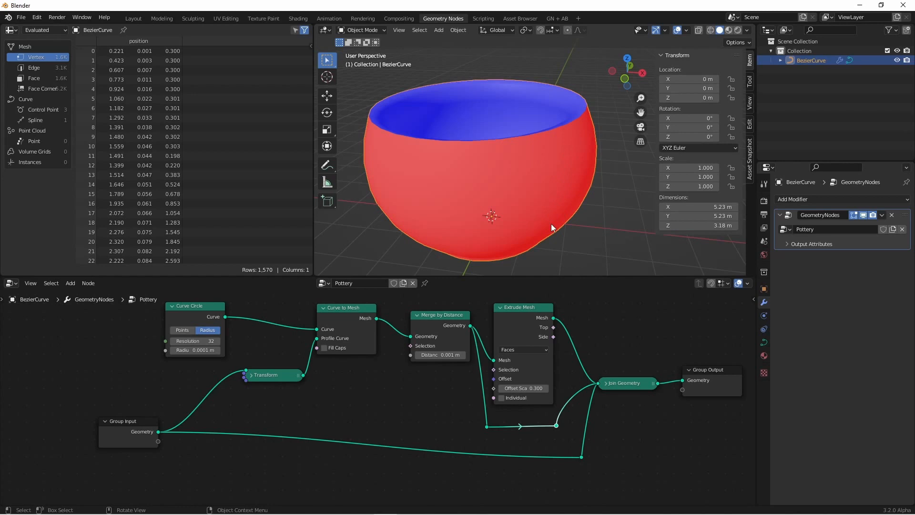
mouse_move(553, 170)
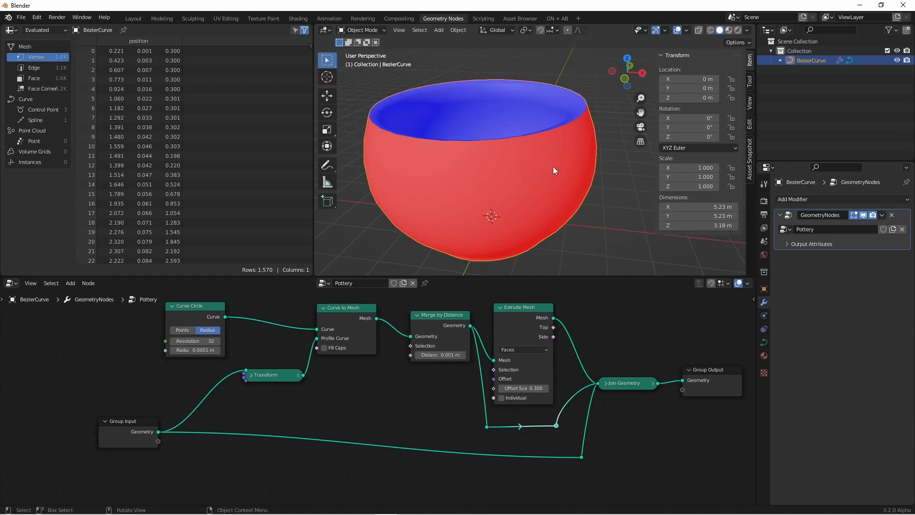
mouse_move(533, 216)
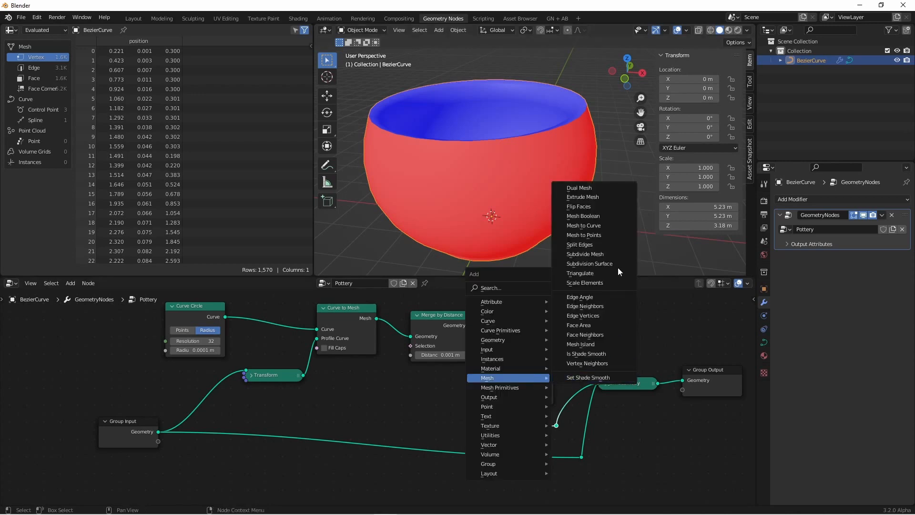
Step: Add a Flip Faces node for the original surface before Join Geometry
click(581, 196)
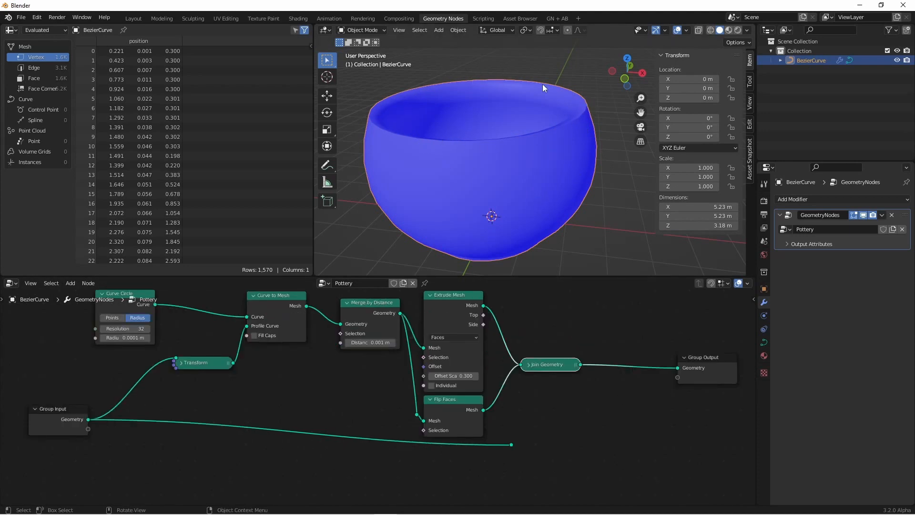
mouse_move(494, 98)
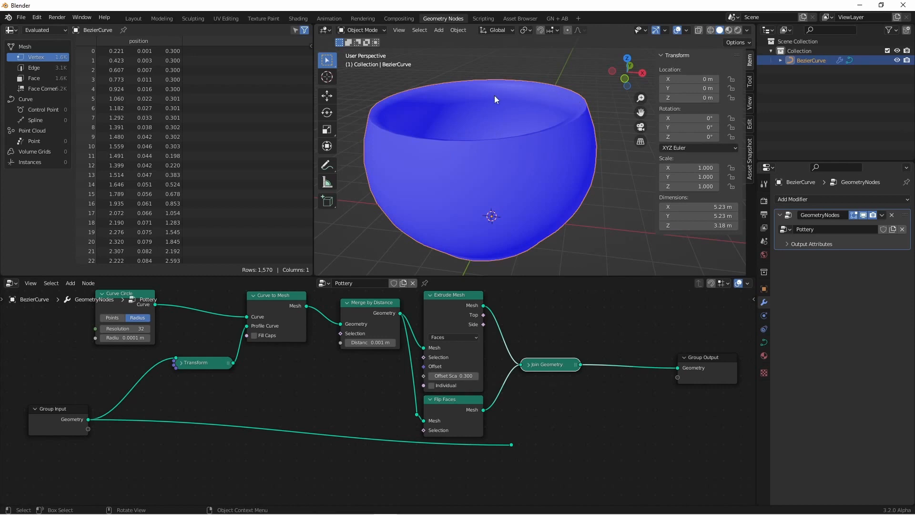
mouse_move(556, 248)
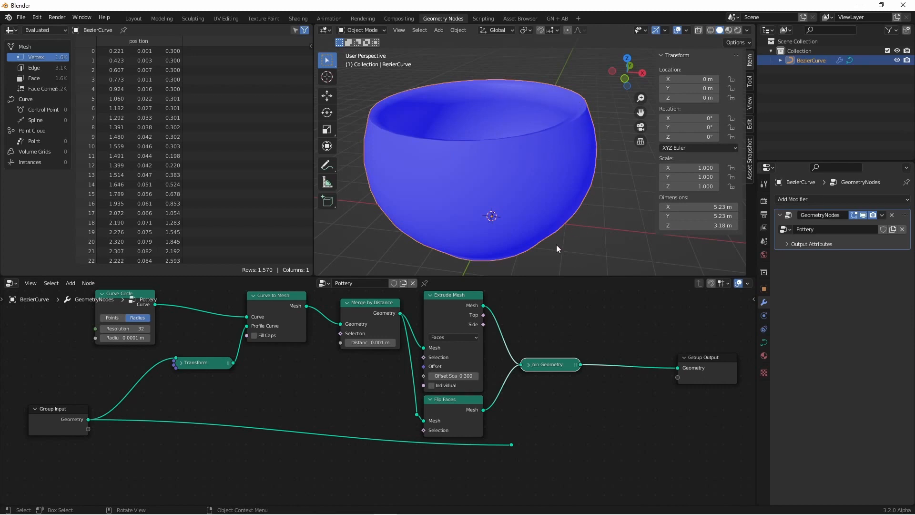
mouse_move(378, 130)
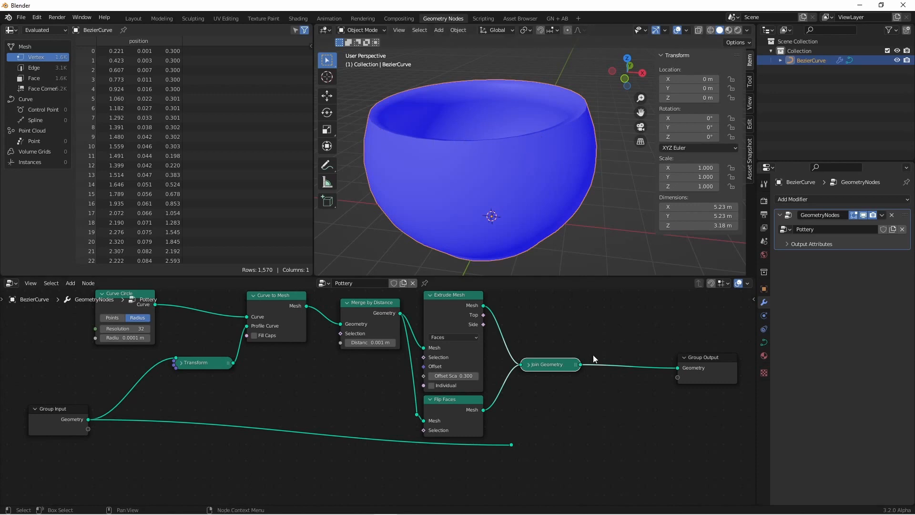
mouse_move(381, 311)
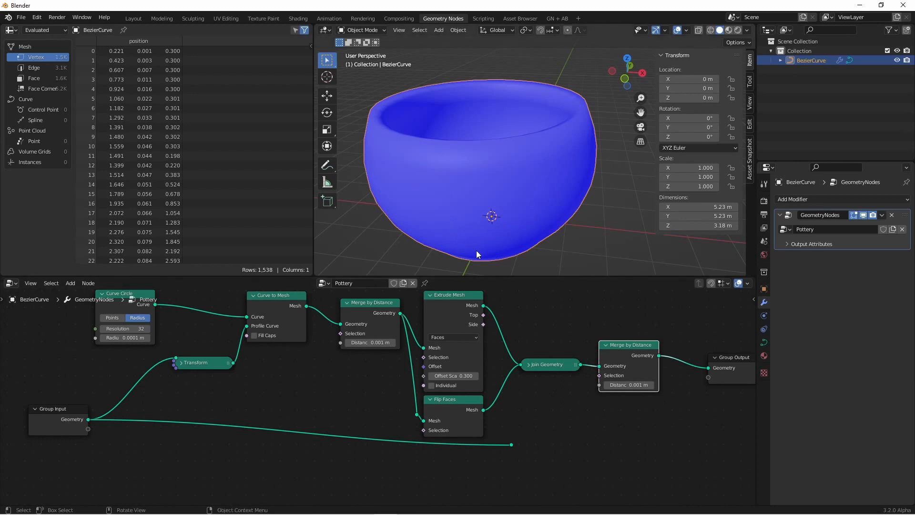
mouse_move(489, 251)
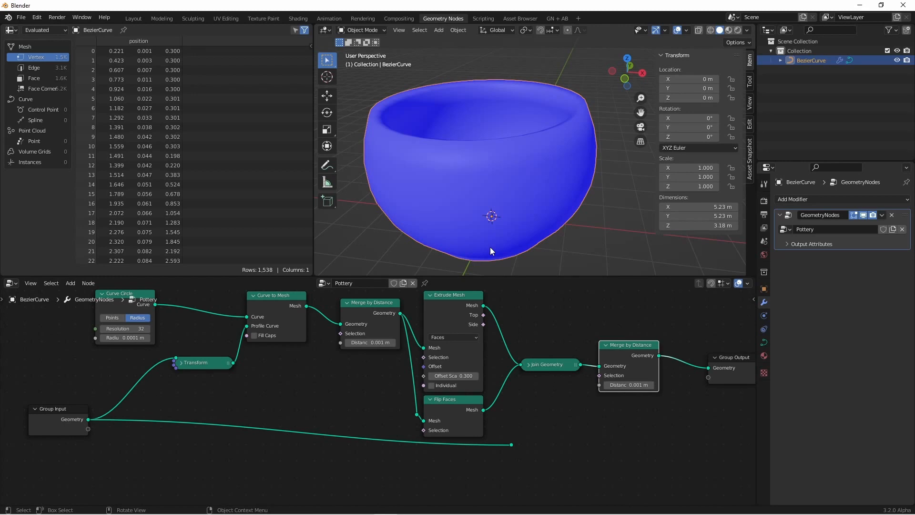
mouse_move(477, 269)
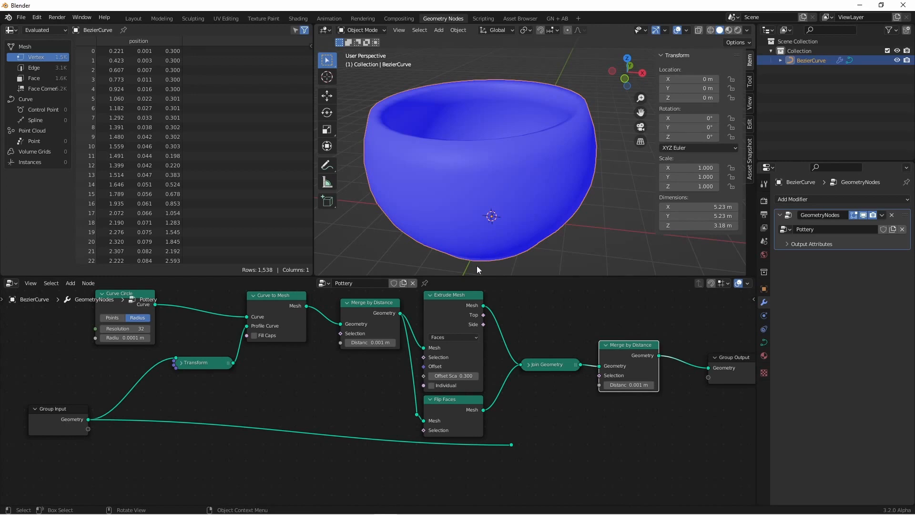
mouse_move(483, 250)
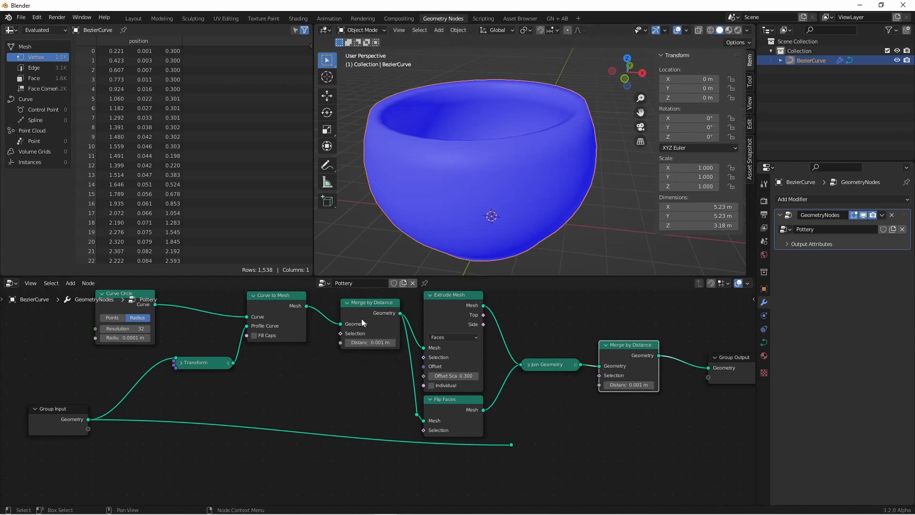
mouse_move(373, 332)
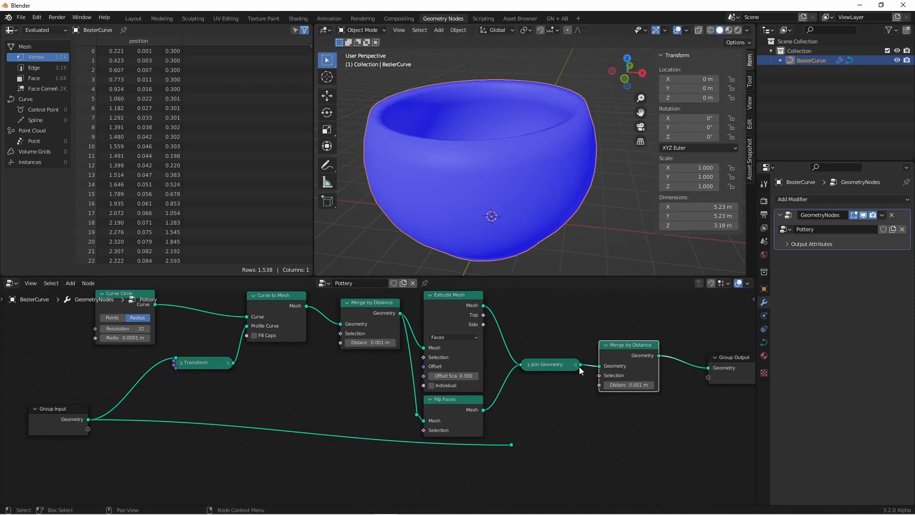
Step: View the bowl from the front to check the welded seam between shell and surface
key(KP_1)
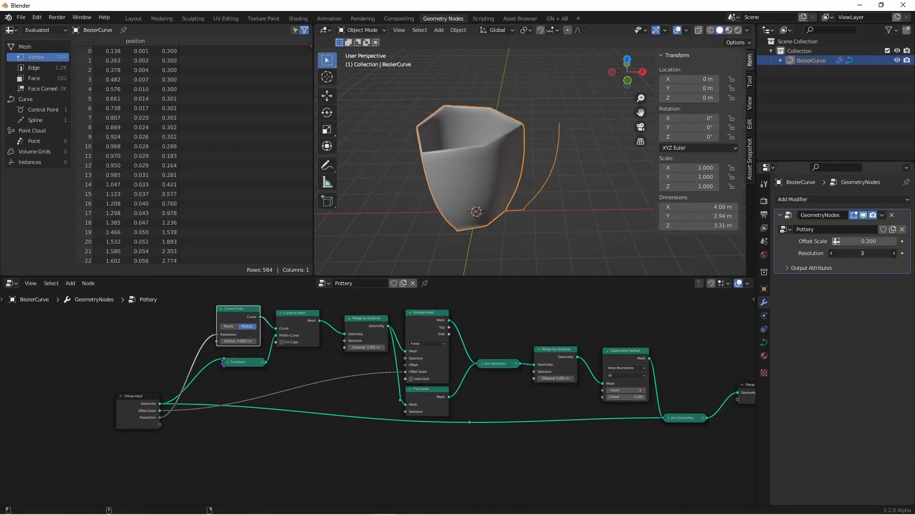
Step: Set the exposed Resolution to 16 and Subdivision Level to 0, leaving the bowl faceted
click(881, 252)
text(16)
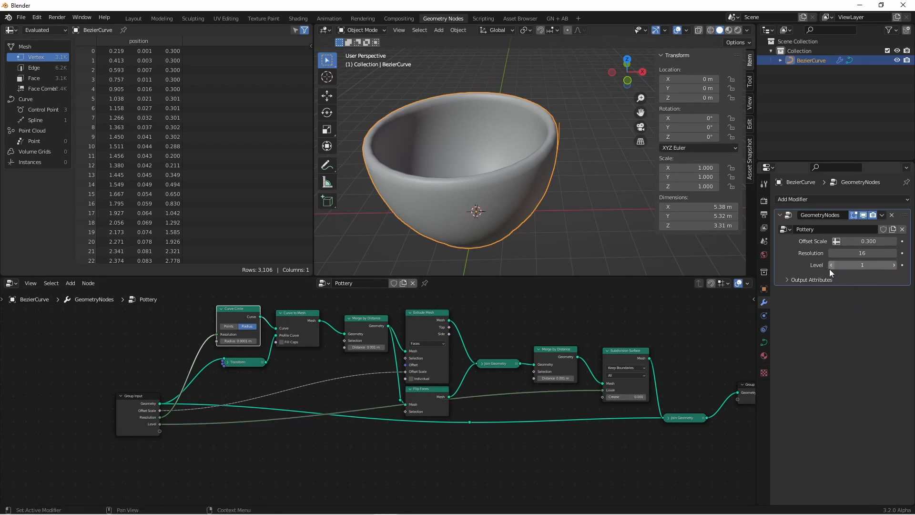
click(832, 264)
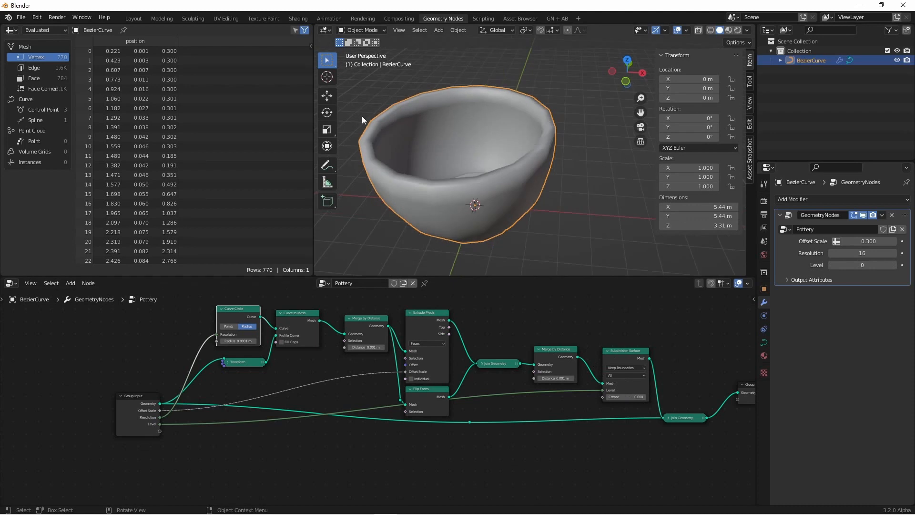
mouse_move(499, 118)
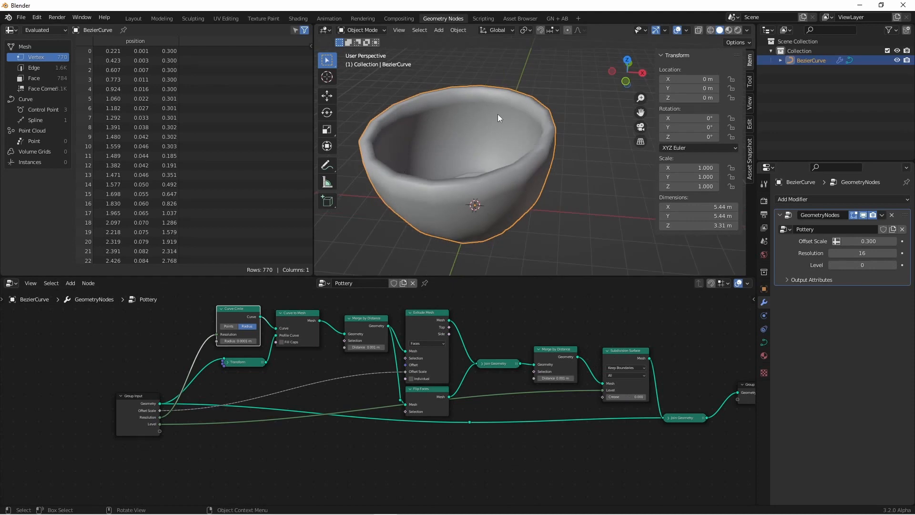
mouse_move(582, 356)
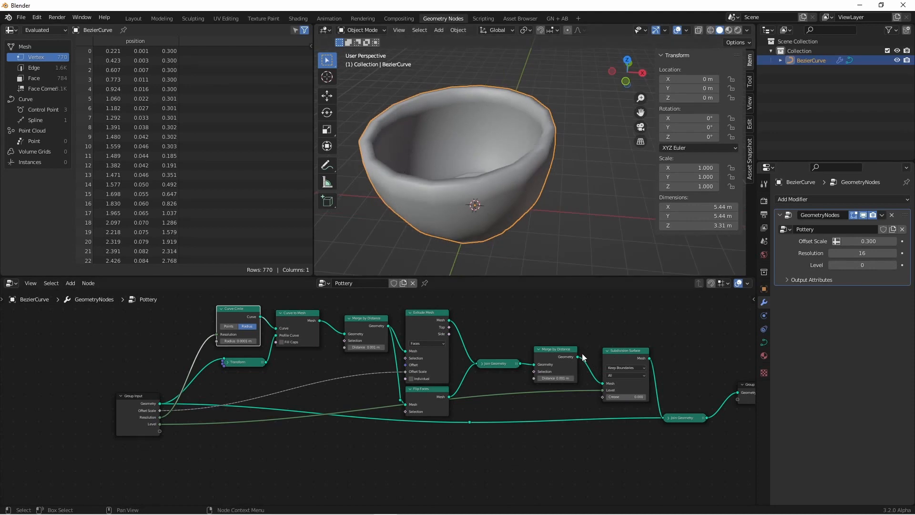
mouse_move(603, 430)
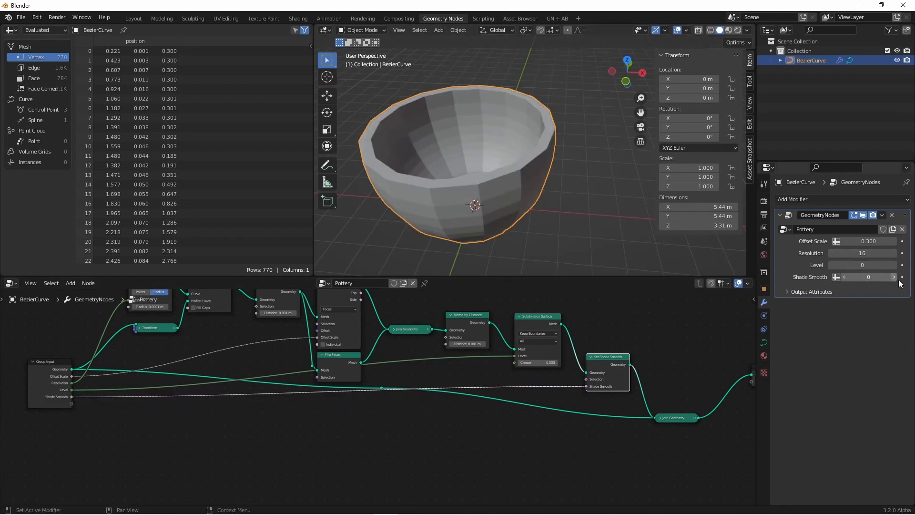
Step: Enable the new Shade Smooth input on the Pottery modifier
click(893, 276)
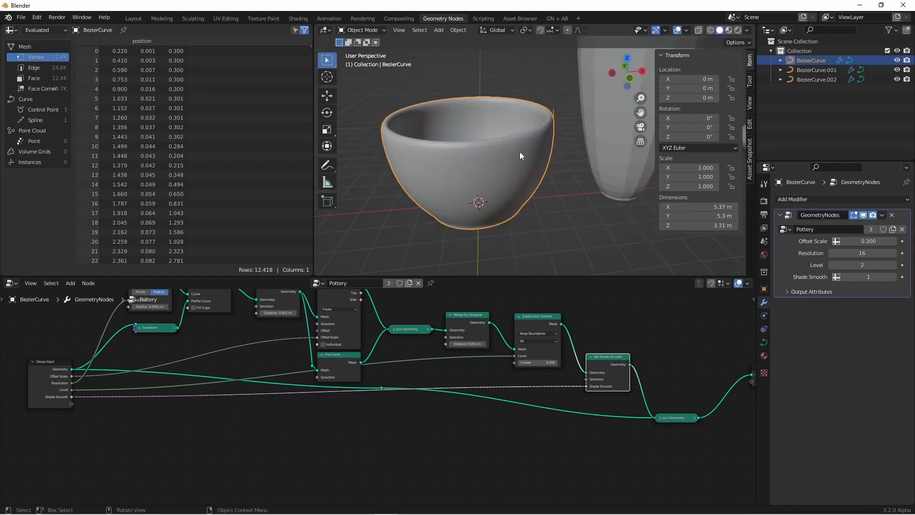
mouse_move(555, 131)
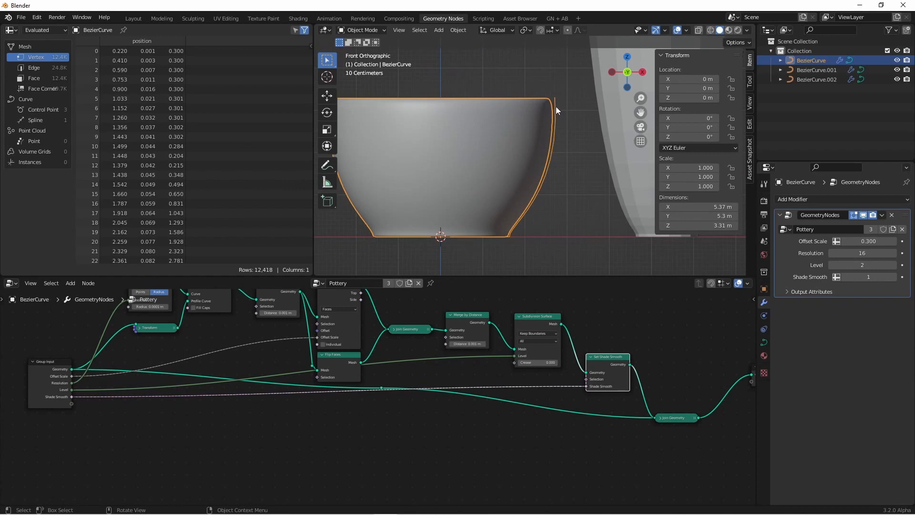
Step: Enter Edit Mode on the bowl's BezierCurve profile
key(Tab)
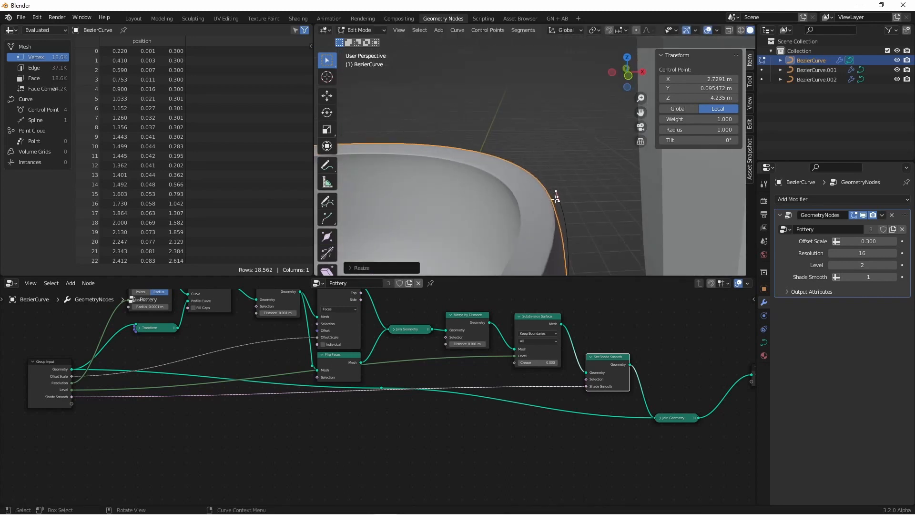
Step: Return to Object Mode with the rim reshaped, bowl now 4.24 m tall
key(Tab)
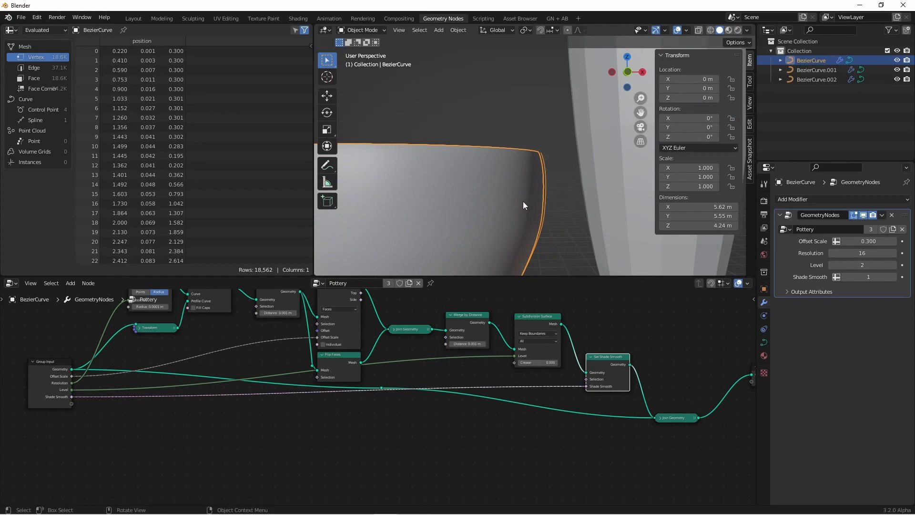